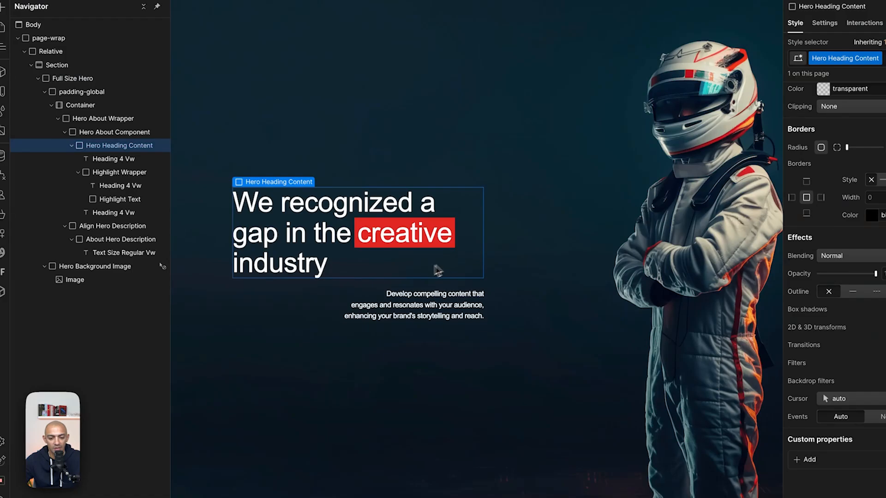
Add a Code Embed element to the Full Size Hero section, opening its empty code editor
click(126, 252)
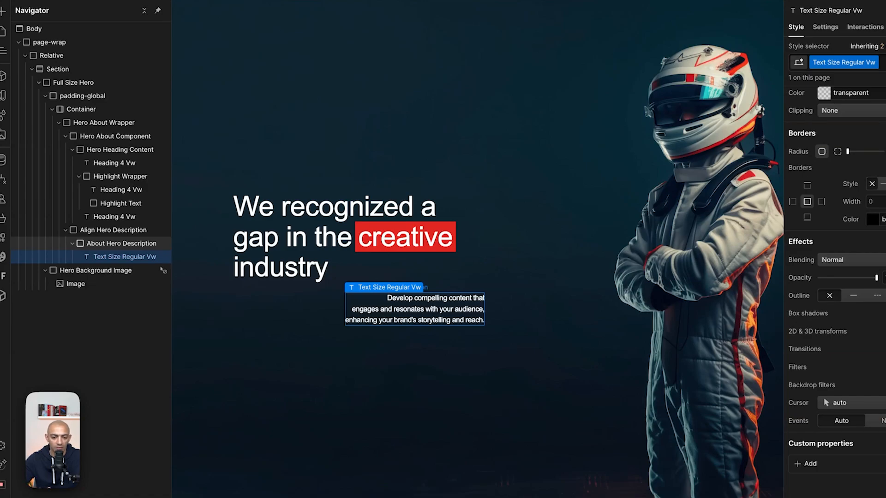
click(119, 149)
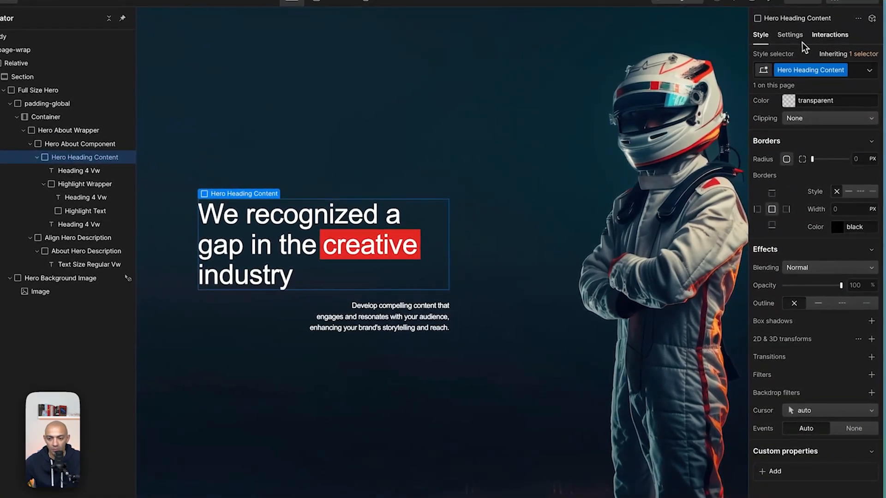
click(40, 89)
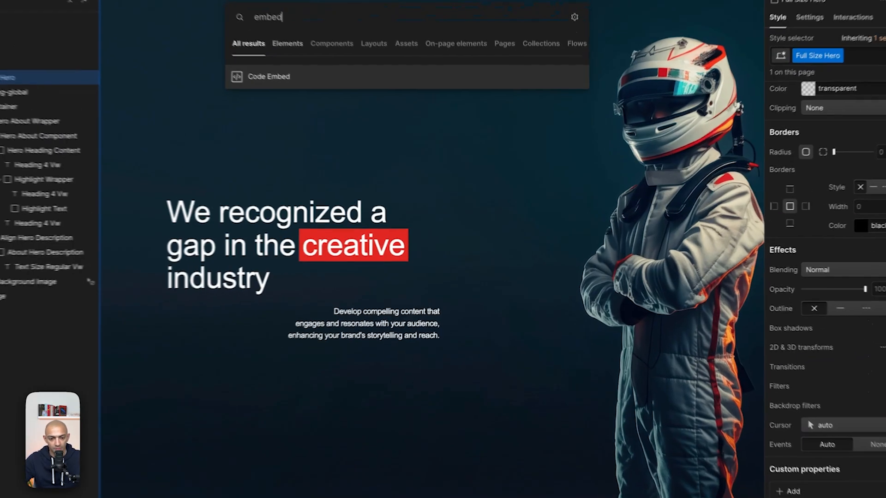
click(269, 76)
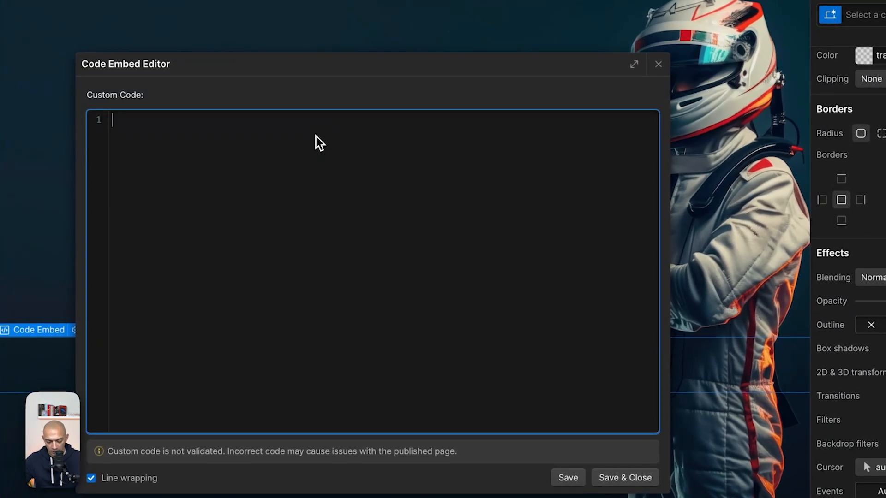
text(<style>)
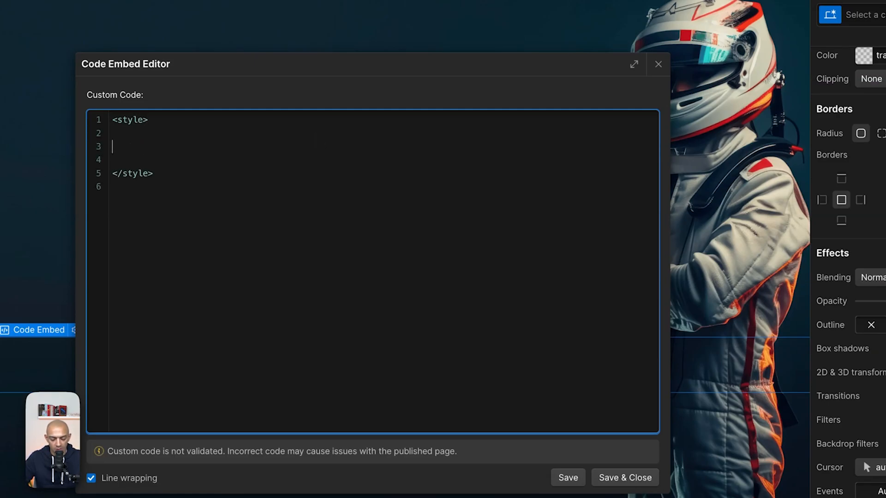
text(@keyf)
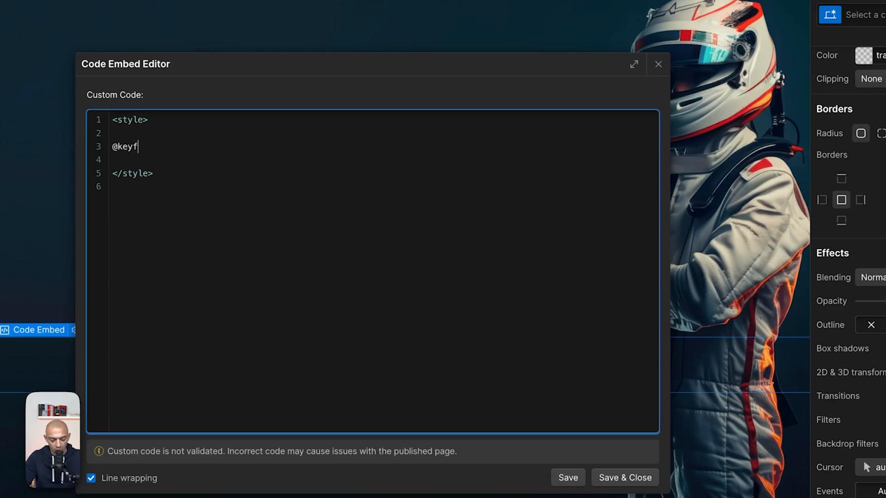
text(rames)
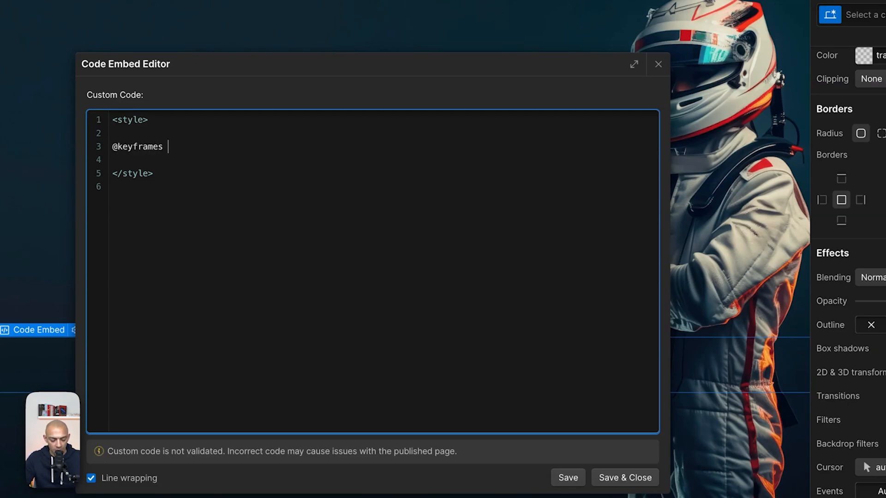
text(slide)
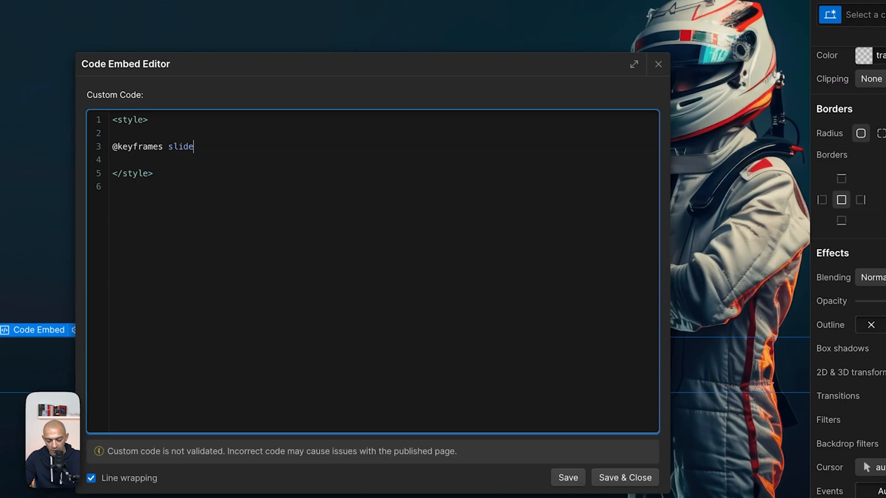
text(UpFadeIn {)
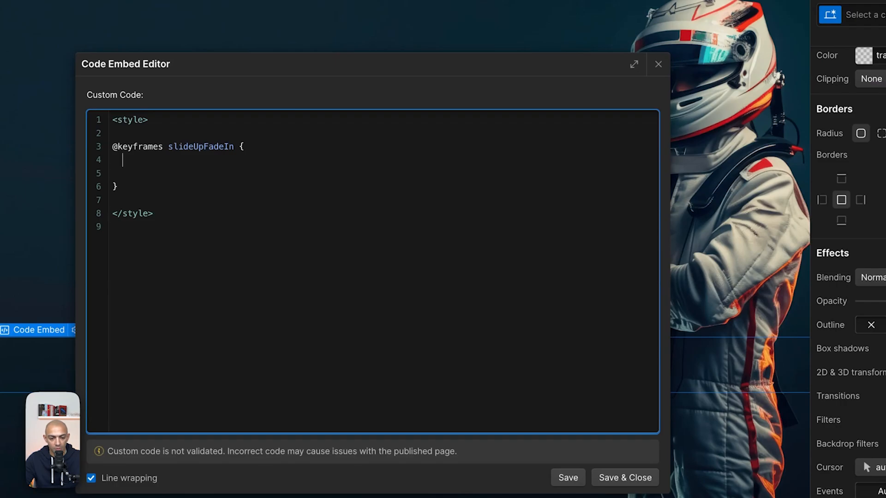
text(from)
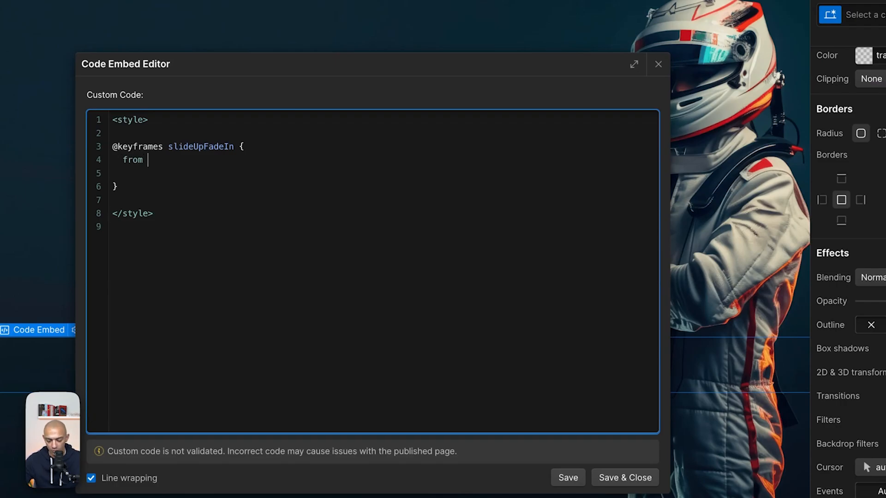
text({)
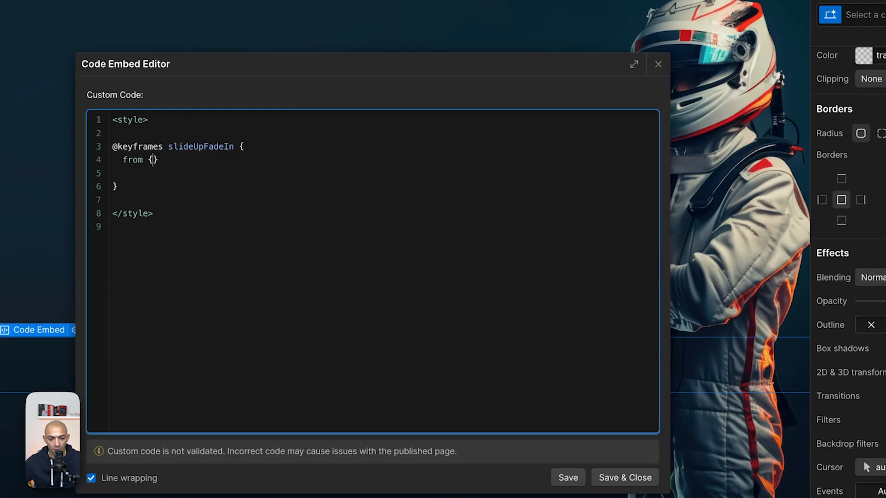
key(enter)
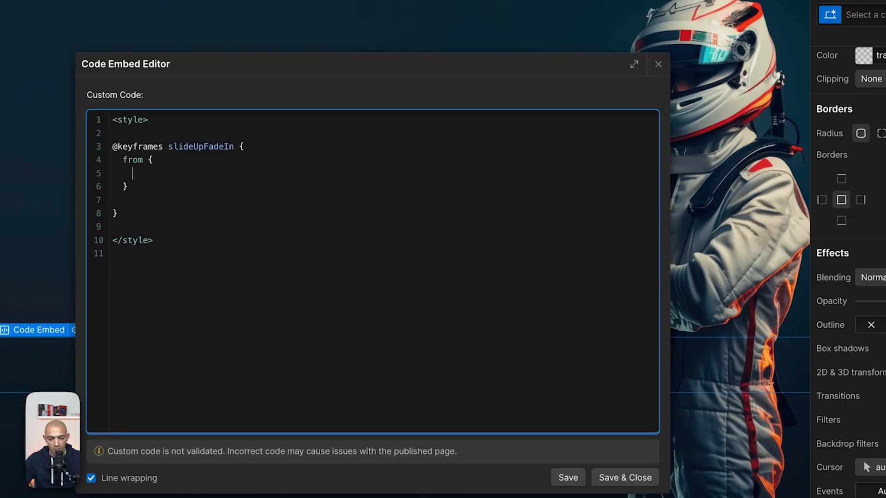
text(opacity: 0;)
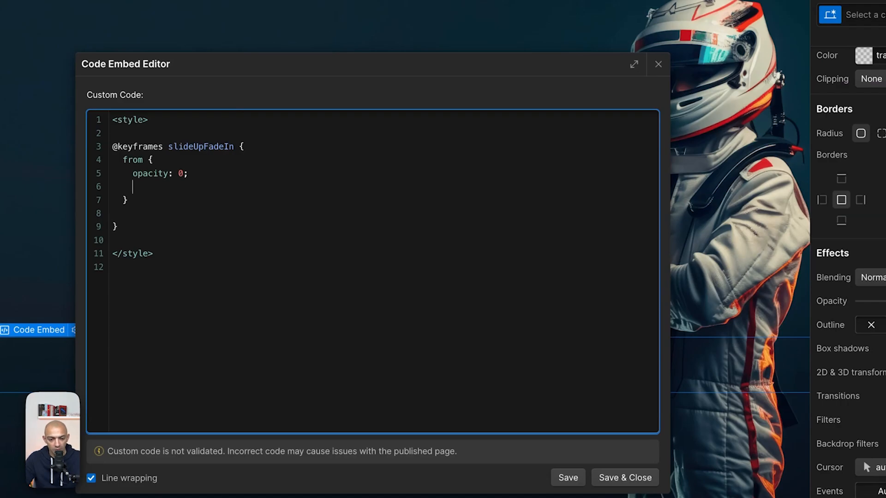
Complete the from state with transform: translateY(100px)
text(tr)
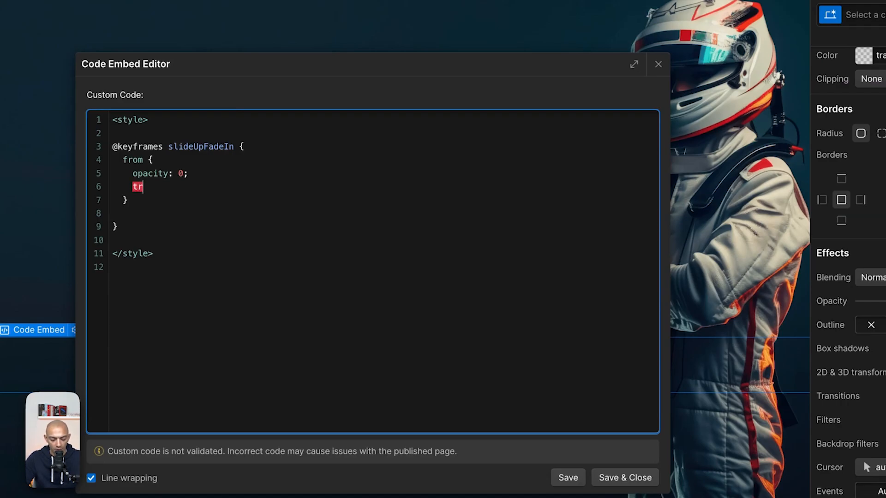
text(ansform)
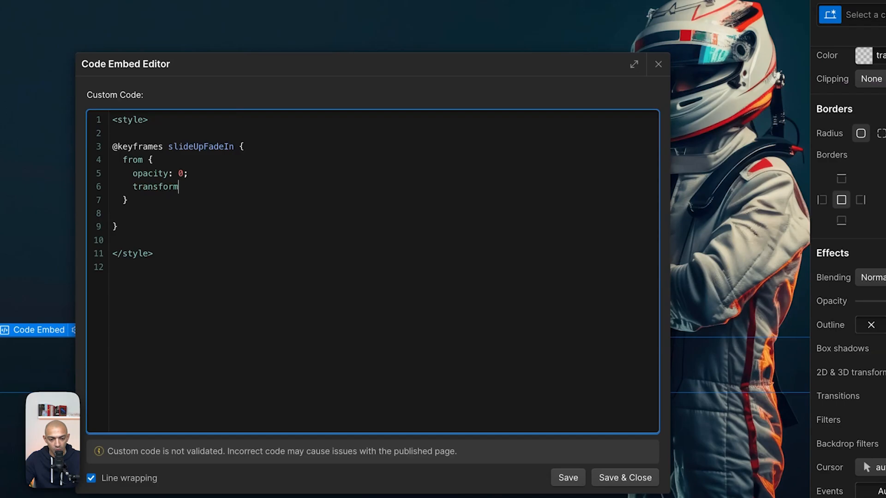
text(: transla)
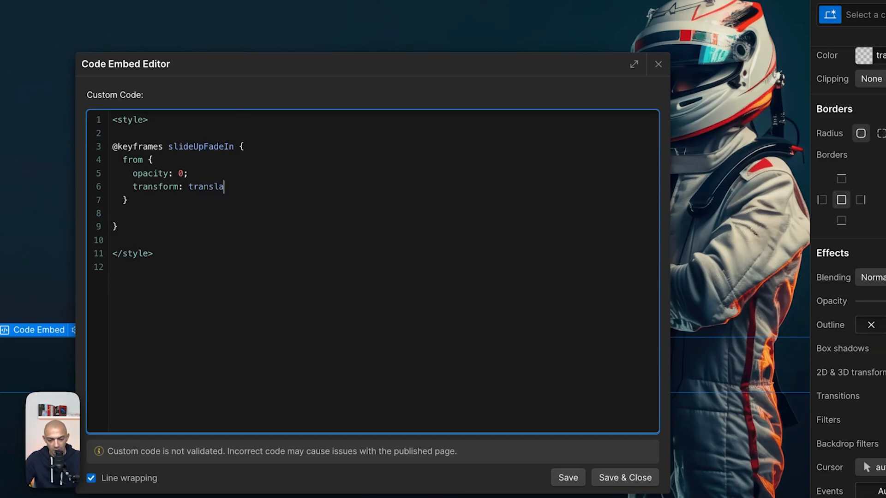
text(teY)
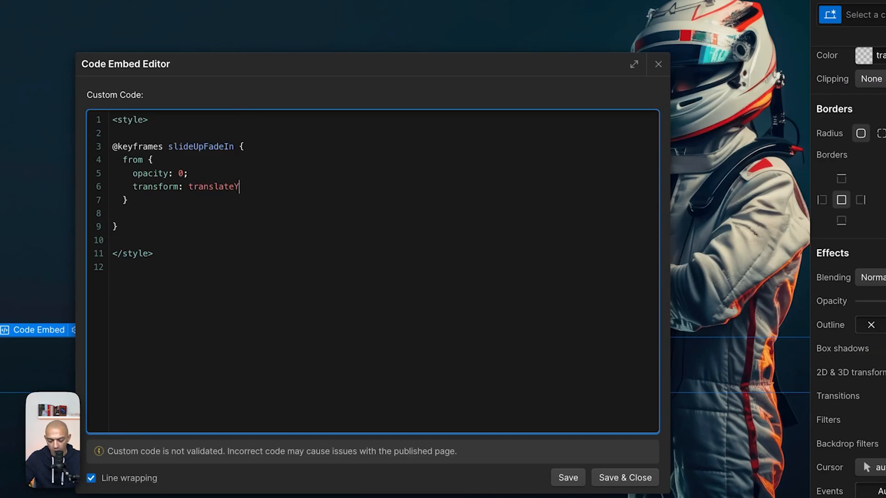
text((100px))
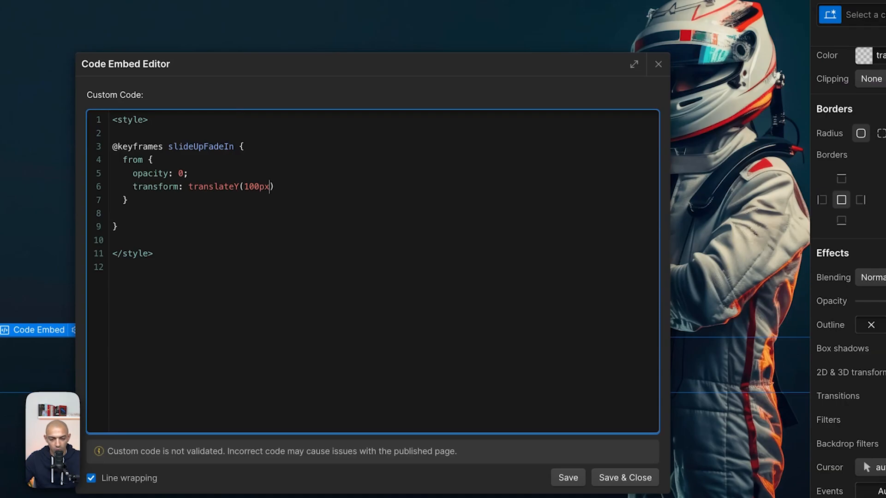
text(;)
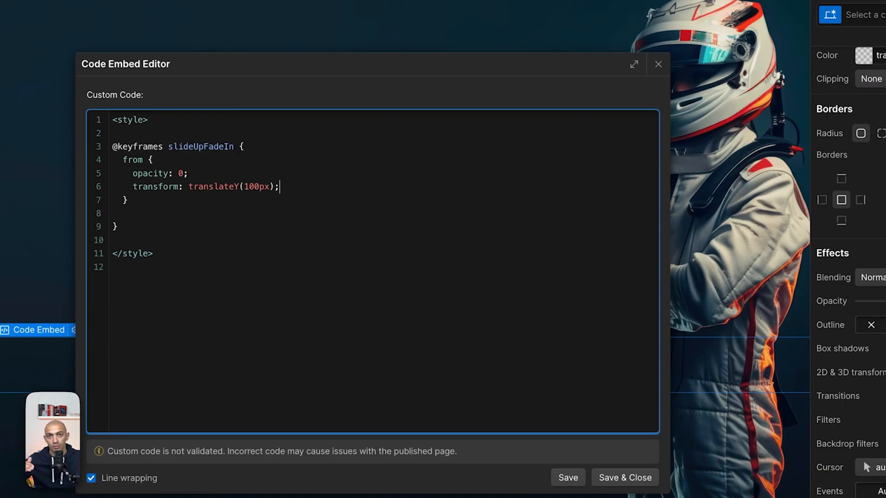
Write the to state with opacity 1 and translateY(0px), closing the keyframes block
text(t)
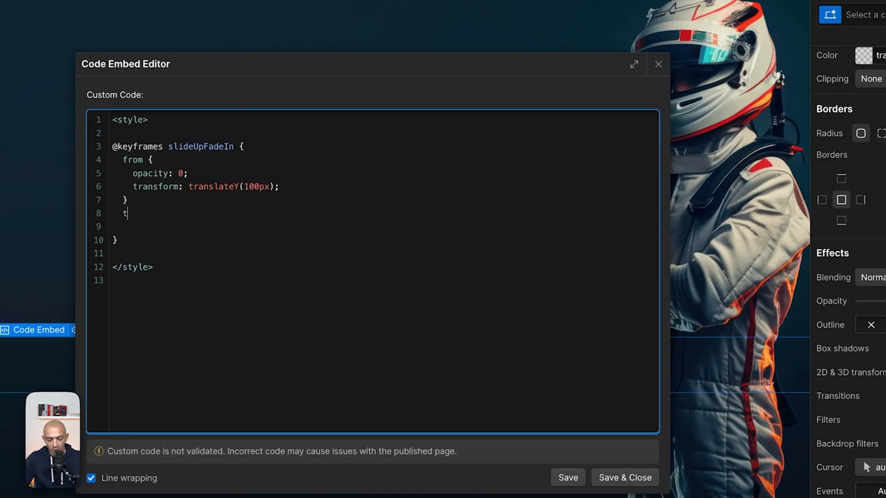
text(o {)
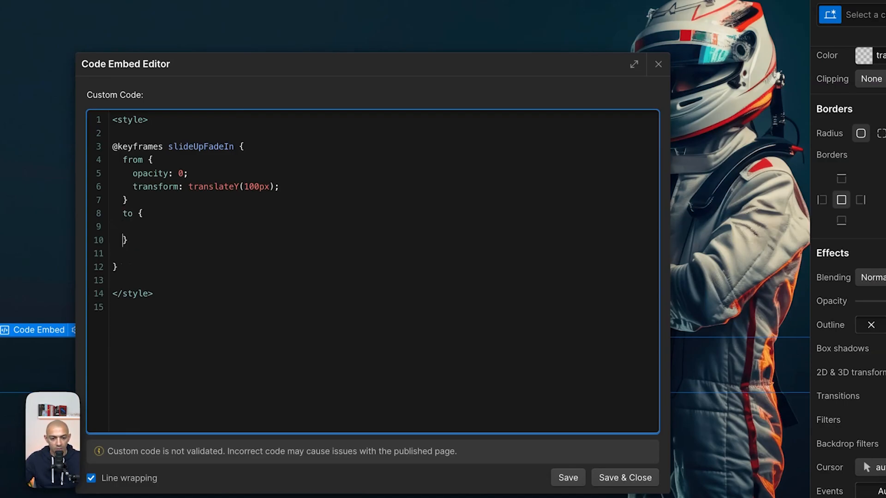
text(opacity: 1;)
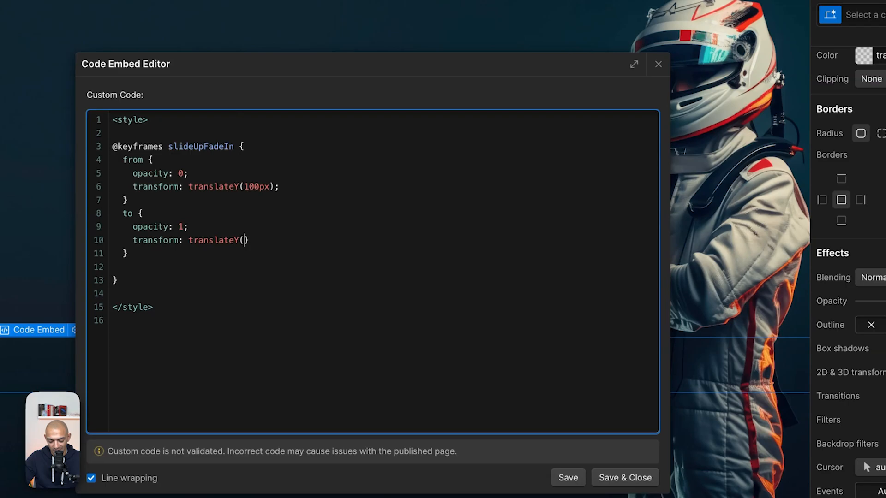
text(0px);)
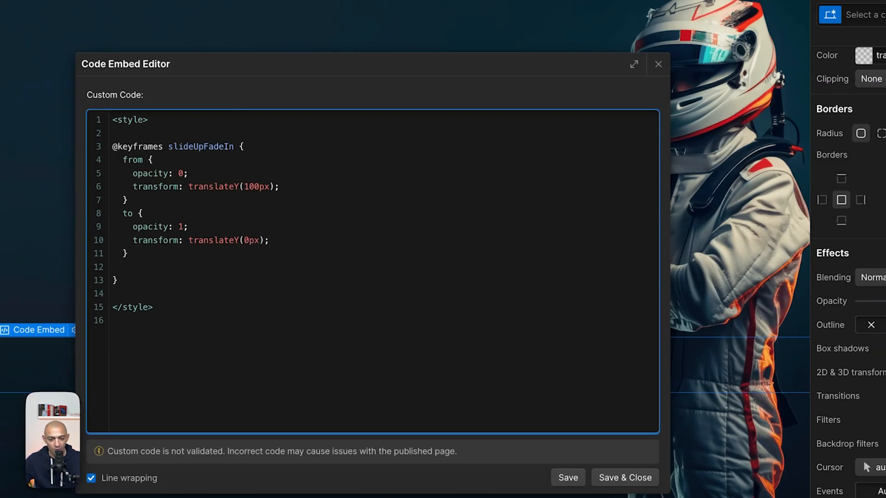
key(Backspace)
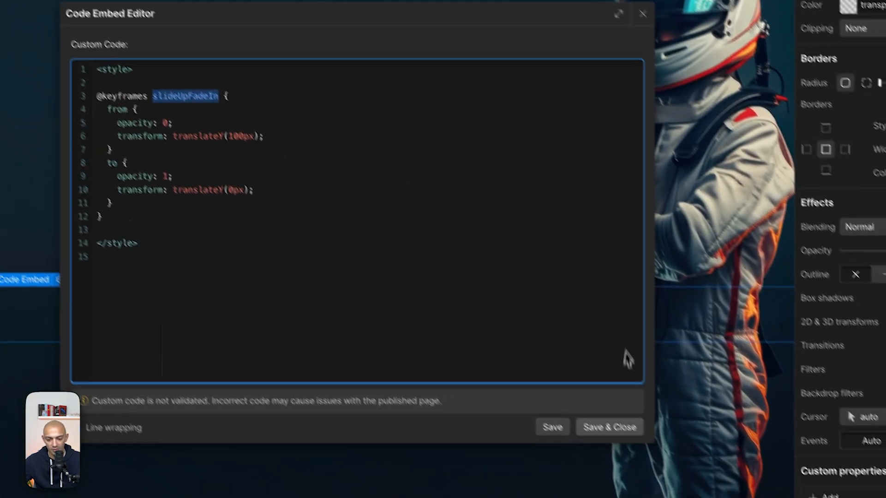
click(608, 427)
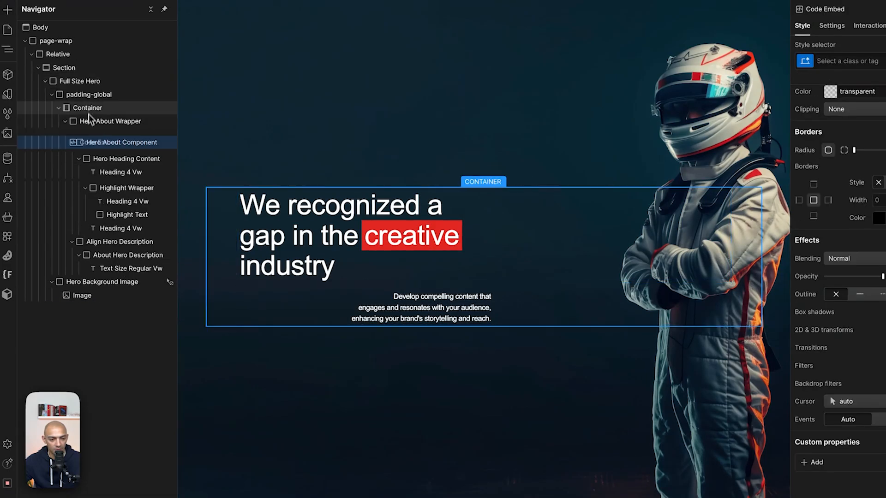
Move the Code Embed to the top of page-wrap and select the Hero Heading Content block
click(66, 53)
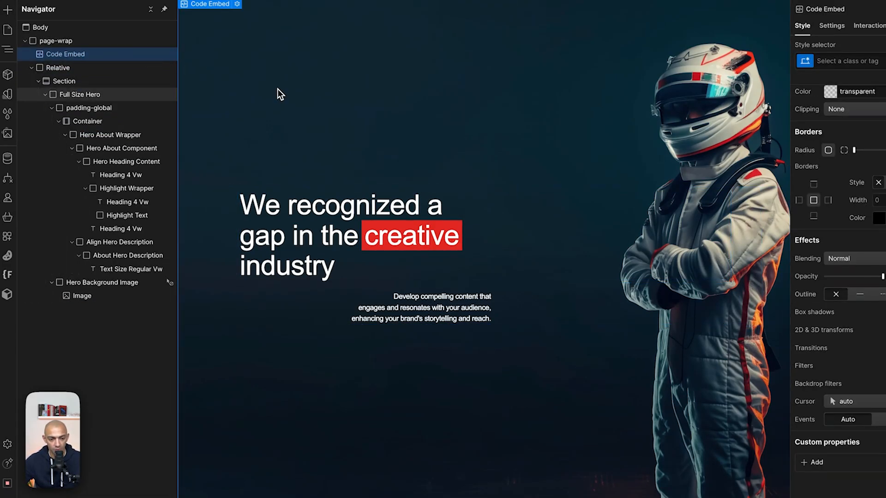
click(78, 94)
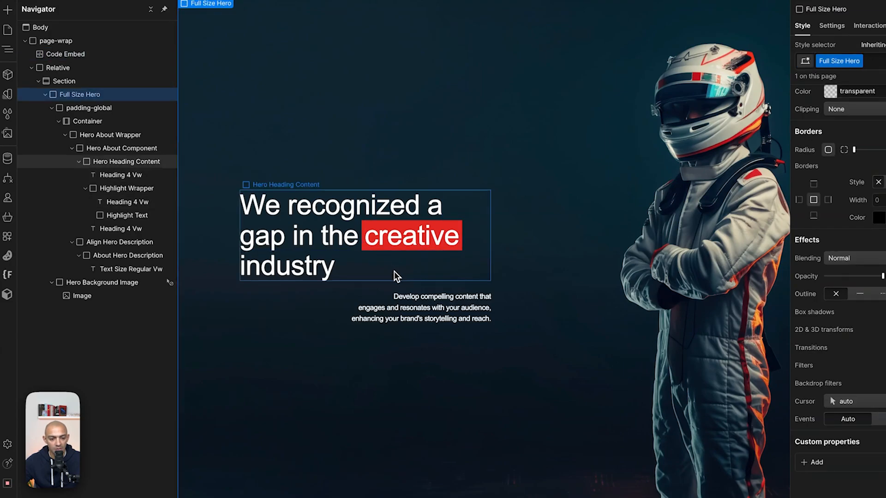
click(122, 161)
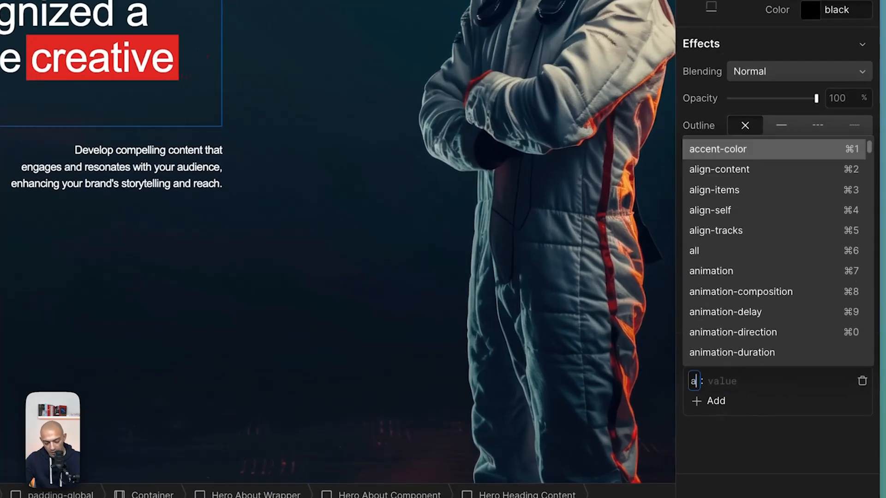
Give Hero Heading Content custom properties animation-name slideUpFadeIn and animation-duration 0.5s
text(nimtion-name)
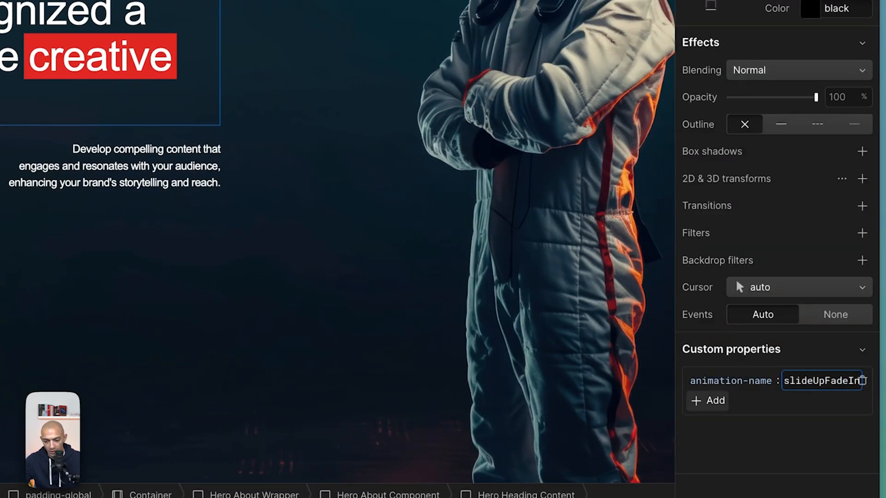
click(709, 400)
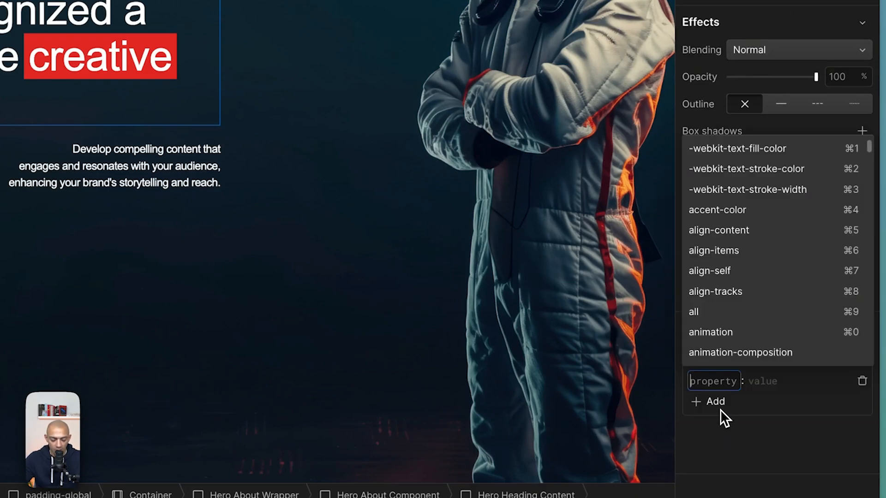
text(anima)
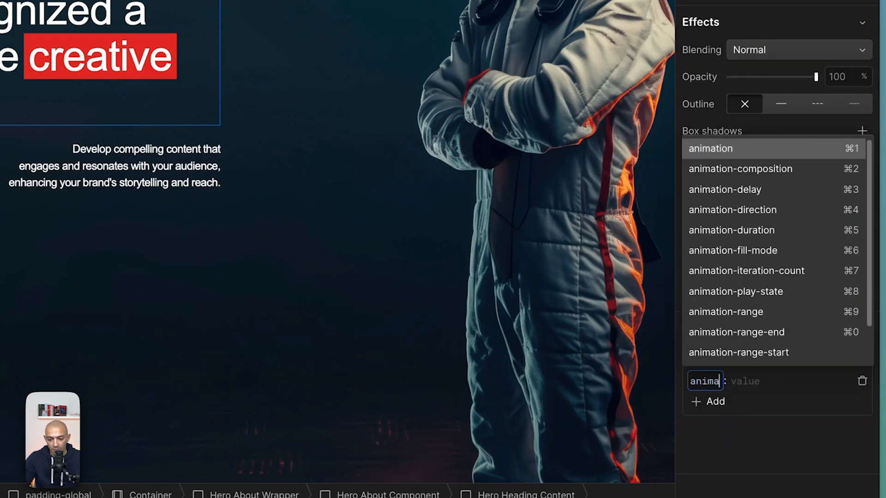
click(731, 230)
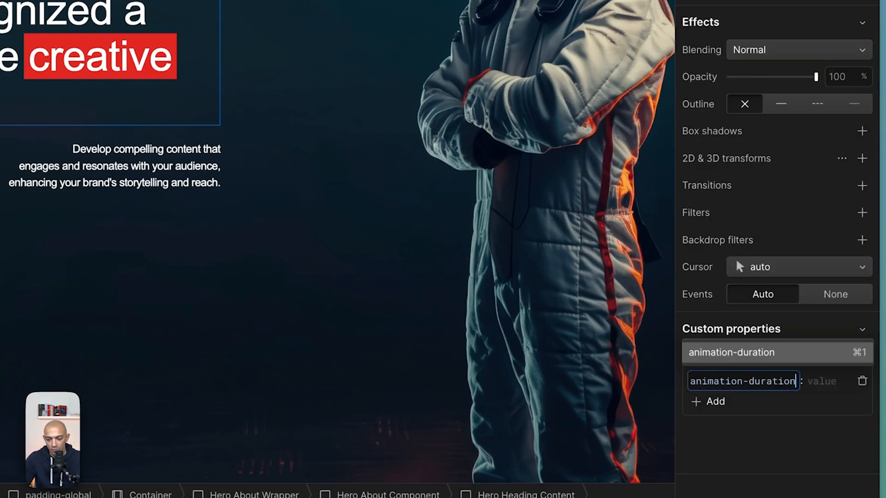
text(0.5)
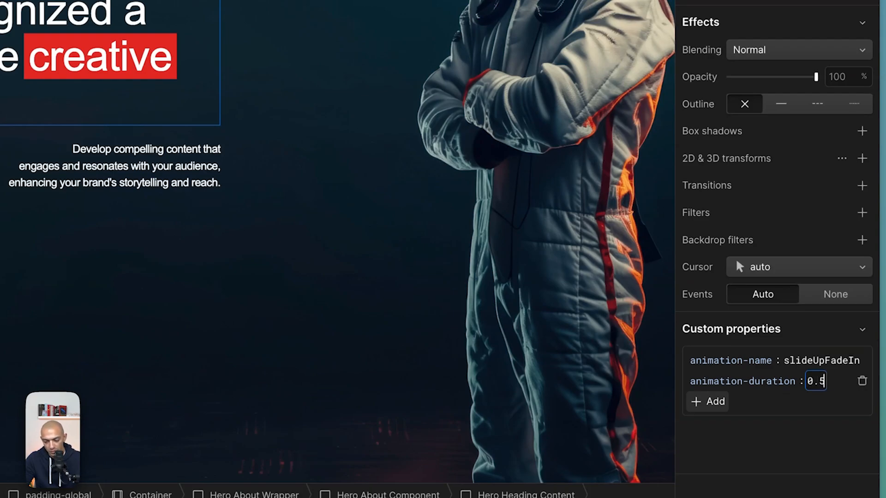
Add animation-timing-function ease to the heading and view its MDN documentation
click(707, 401)
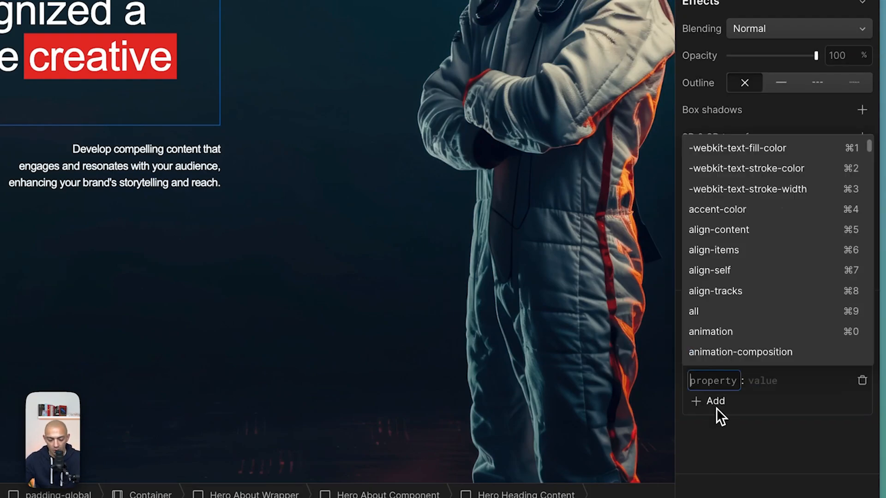
text(animation-t)
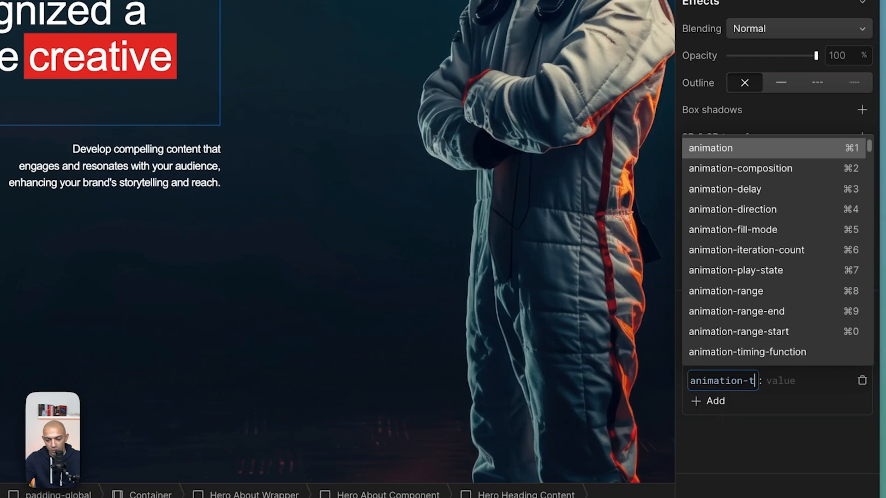
click(747, 352)
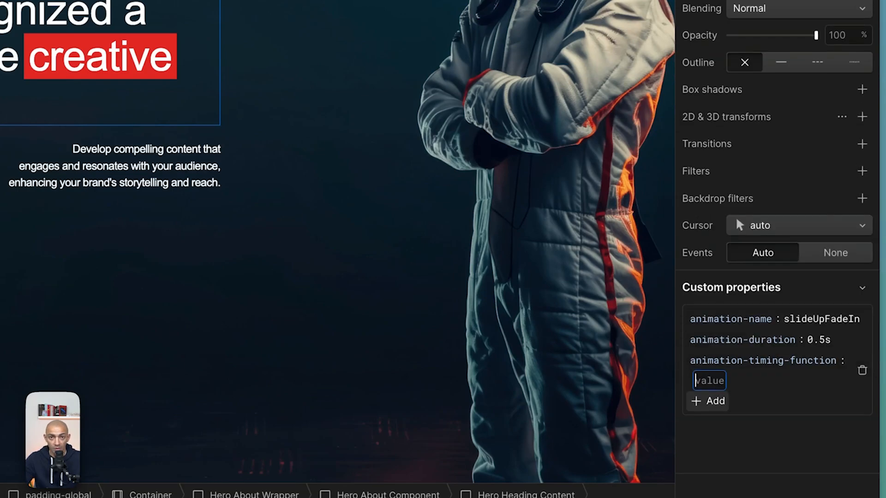
text(ease)
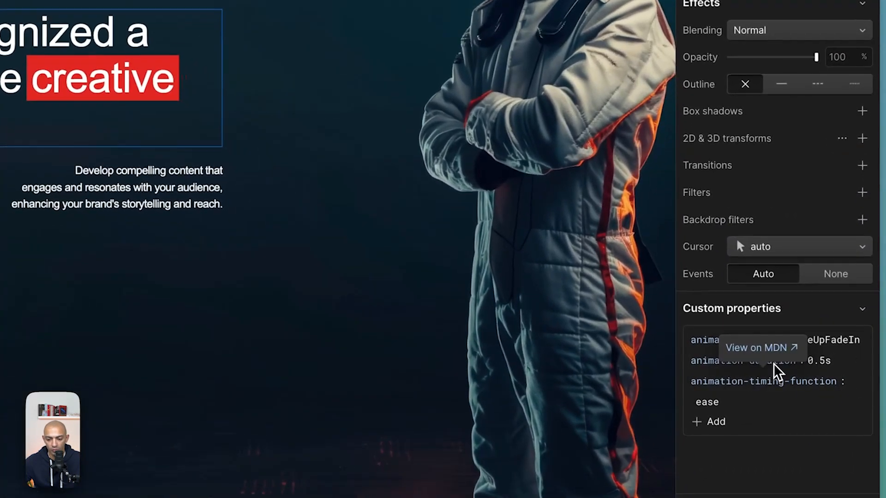
click(760, 348)
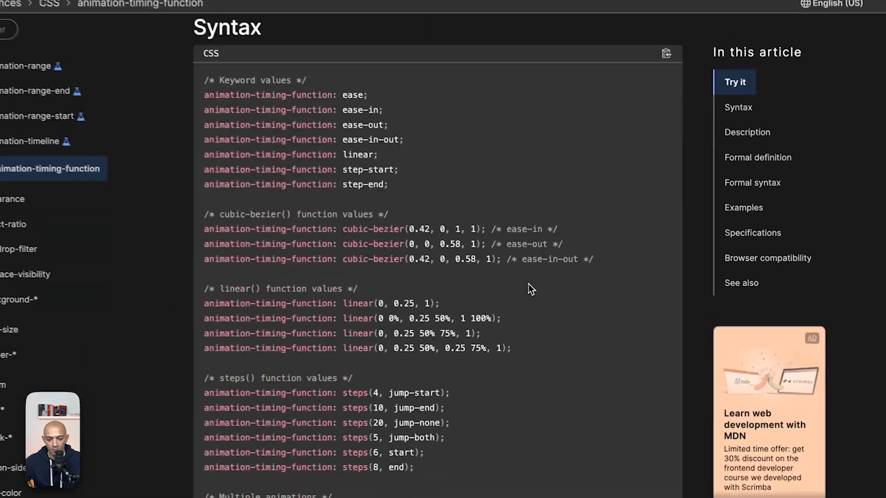
scroll(up, 3)
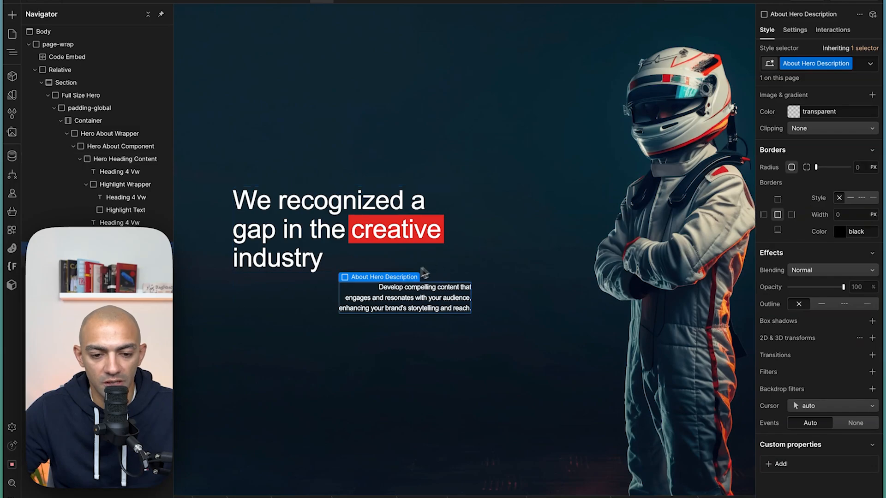
mouse_move(355, 297)
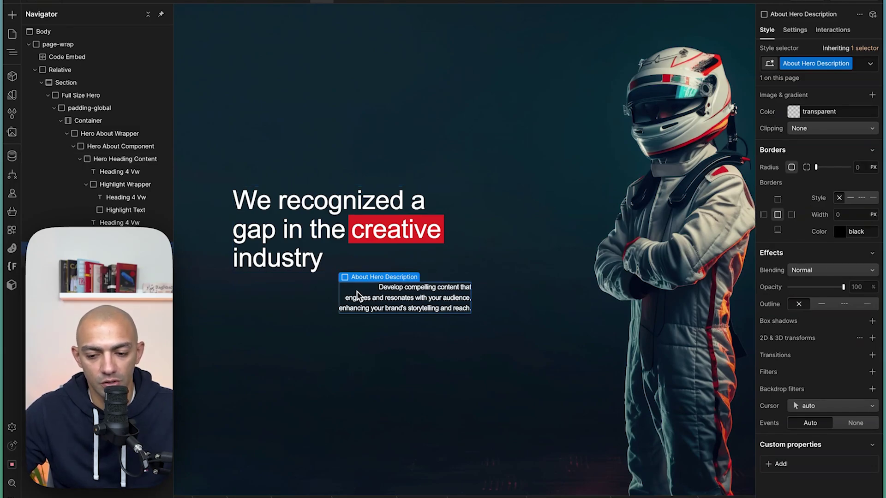
Give About Hero Description the custom property animation: slideUpFadeIn 0.5s ease, then start an animation-delay
click(778, 463)
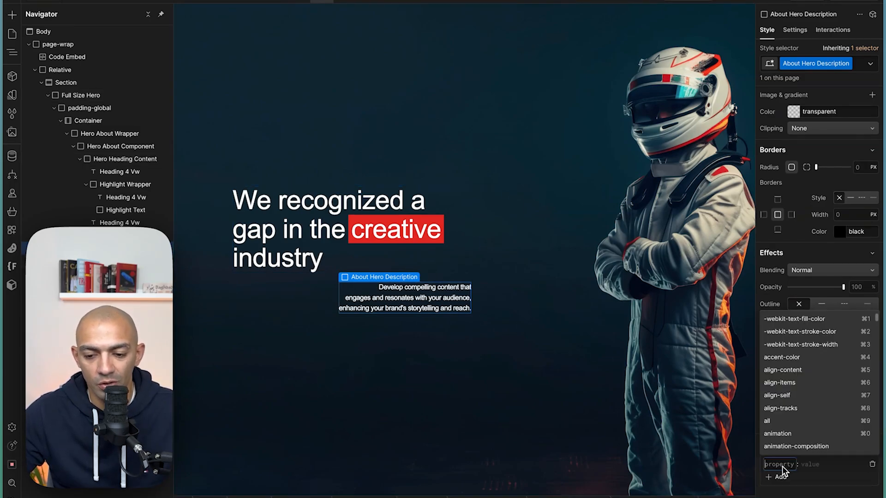
text(animation)
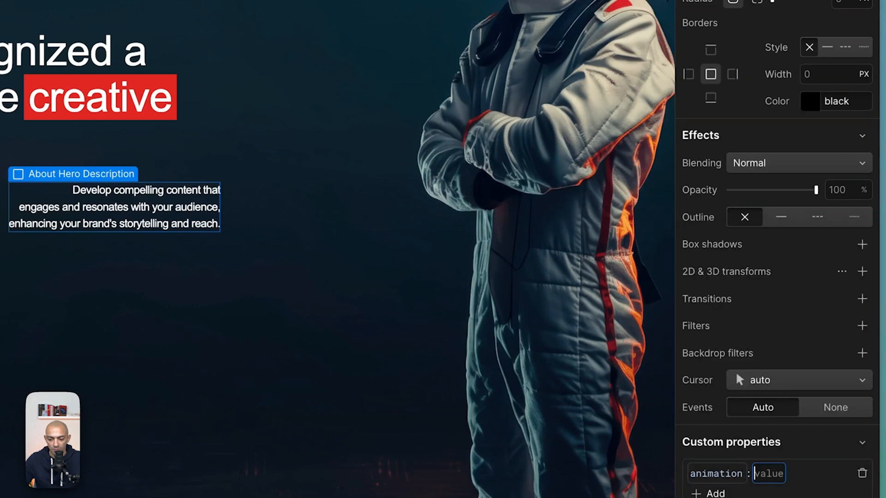
text(slideUpFadeIn)
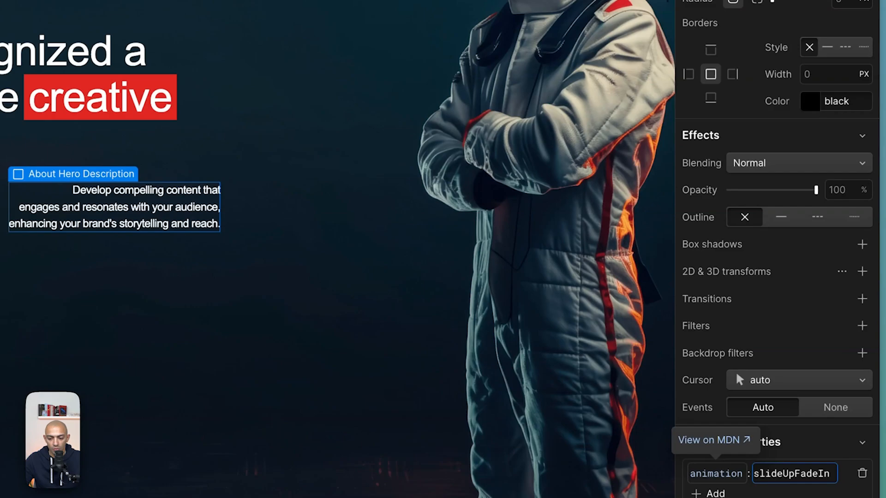
text(0.5)
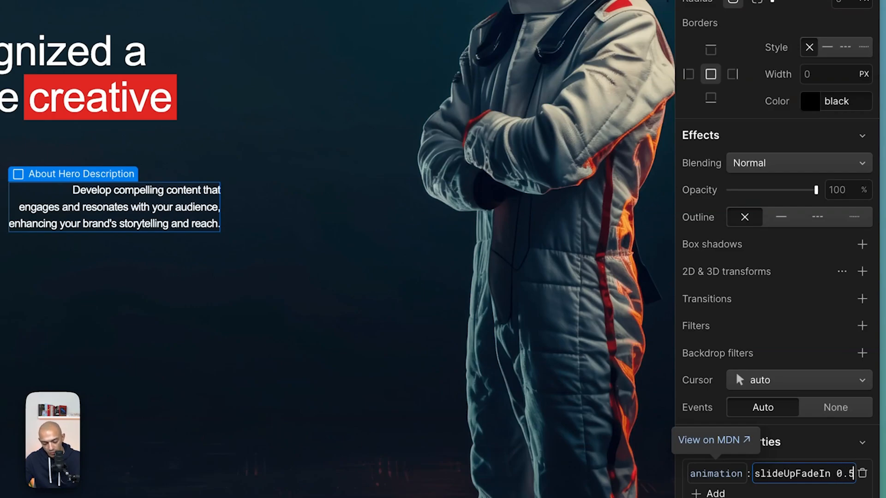
text(s)
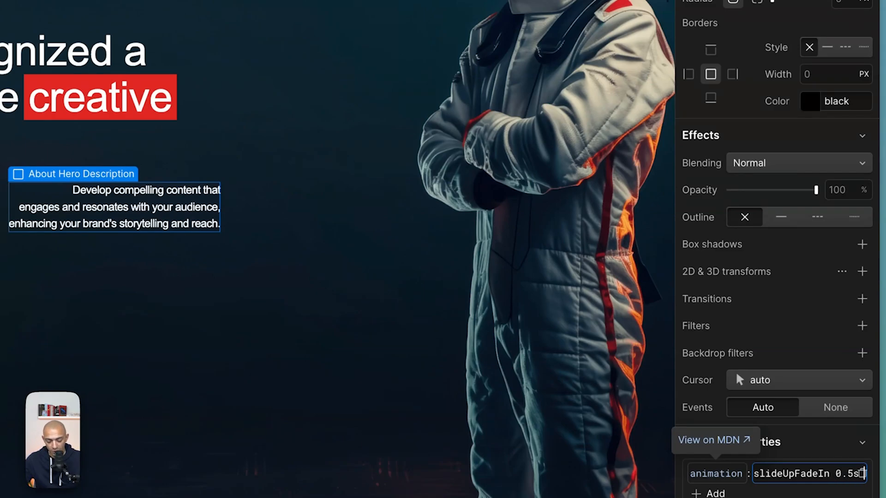
text(ease)
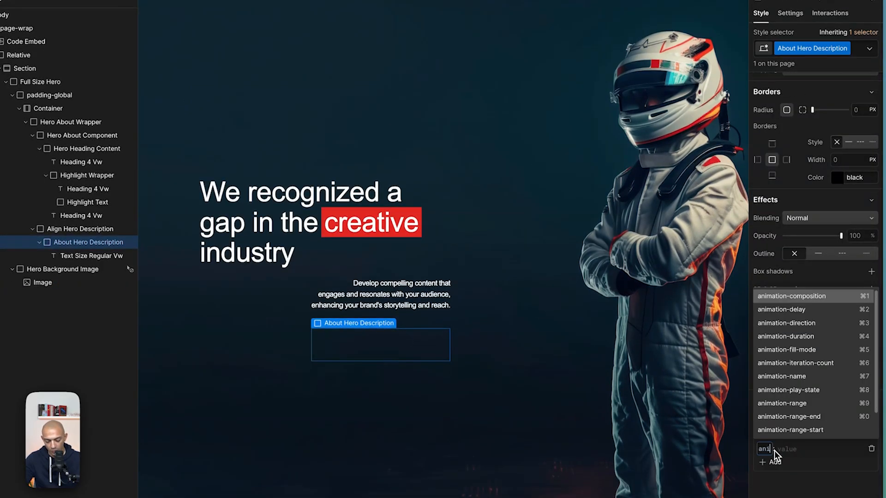
click(781, 309)
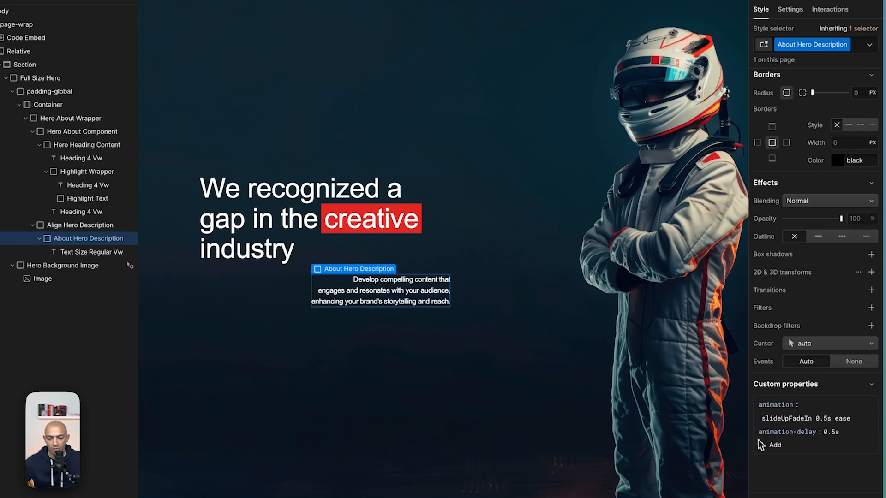
Add an animation-fill-mode property to the description and leave preview for the designer
click(780, 445)
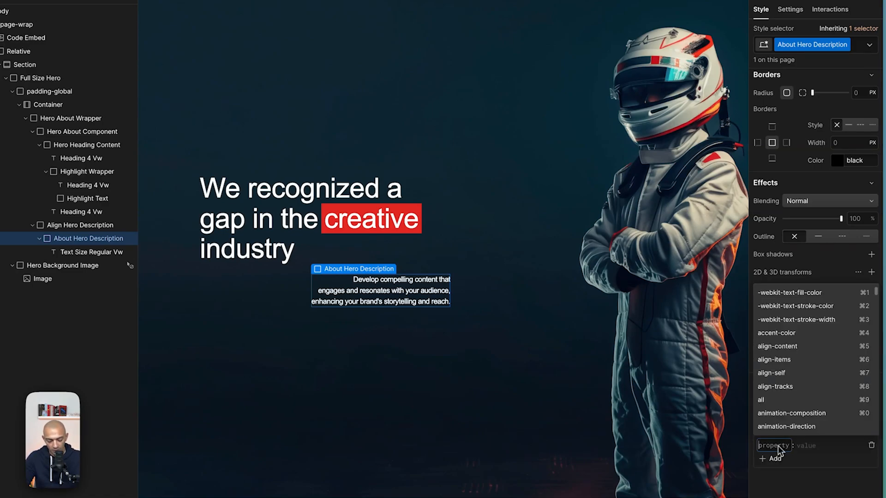
text(animation-f)
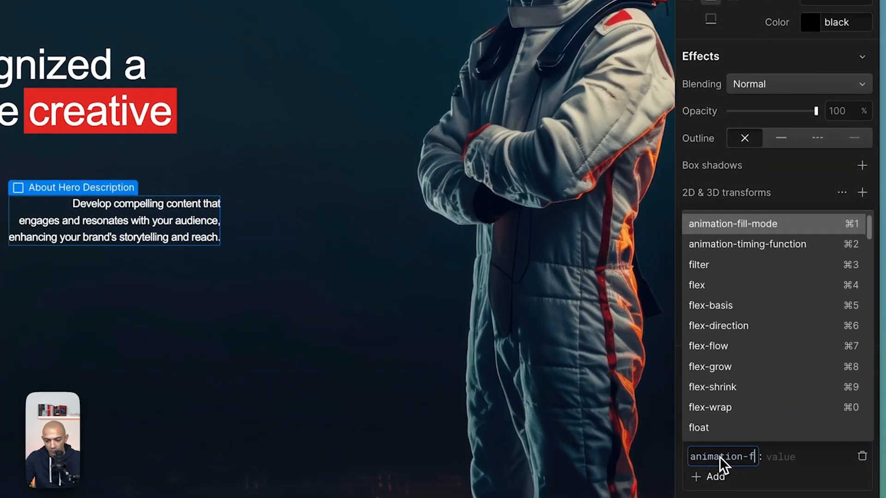
click(733, 223)
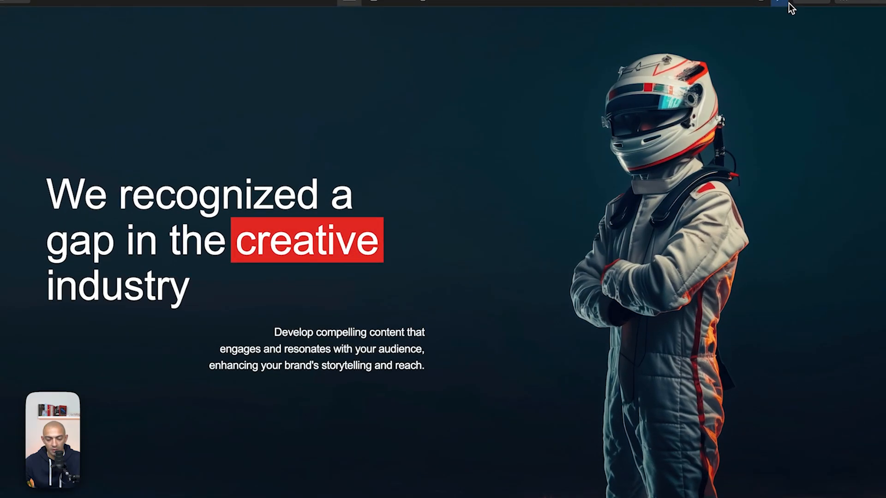
mouse_move(781, 4)
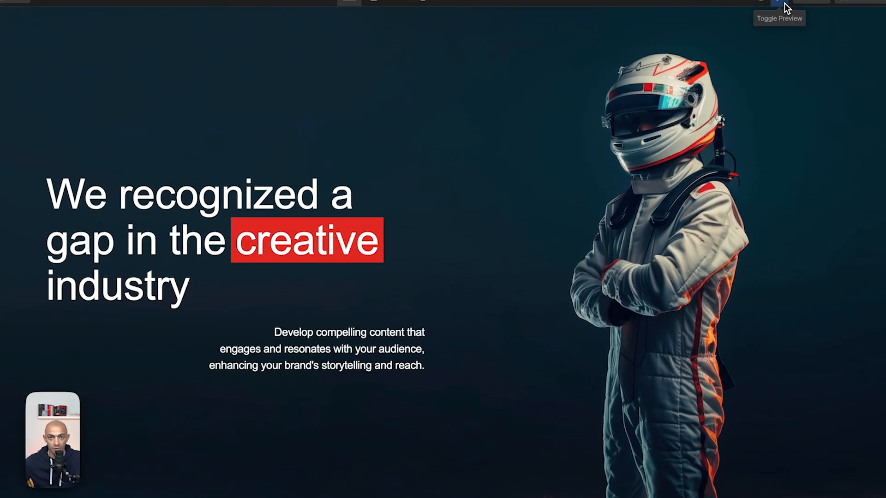
click(778, 3)
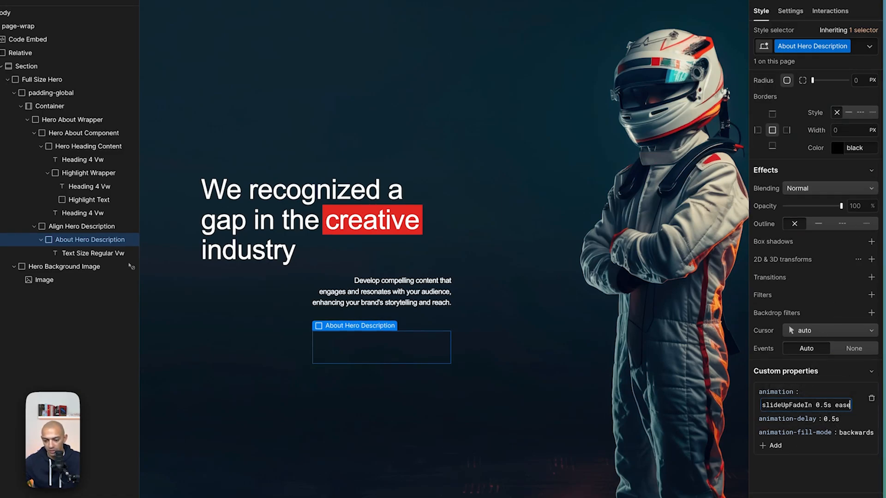
Set the fill mode to backwards, select the hero heading text and reopen the embedded custom code
text(backwards)
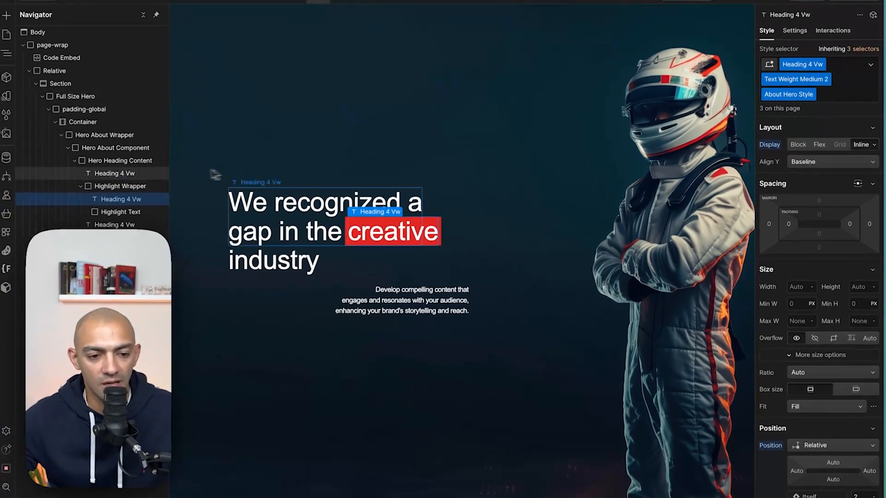
click(122, 209)
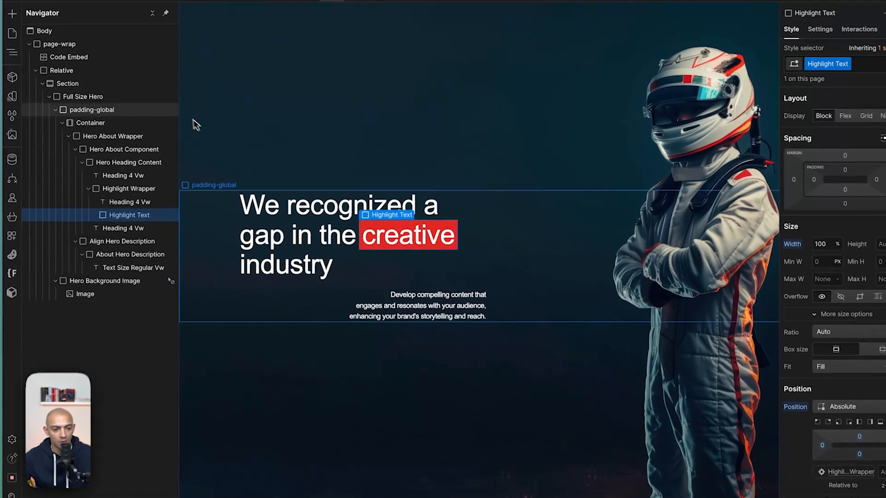
click(70, 57)
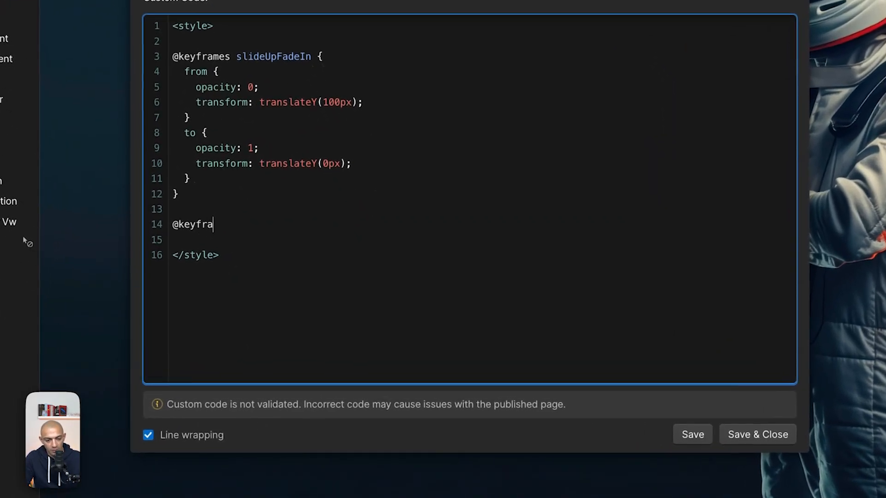
text(mes)
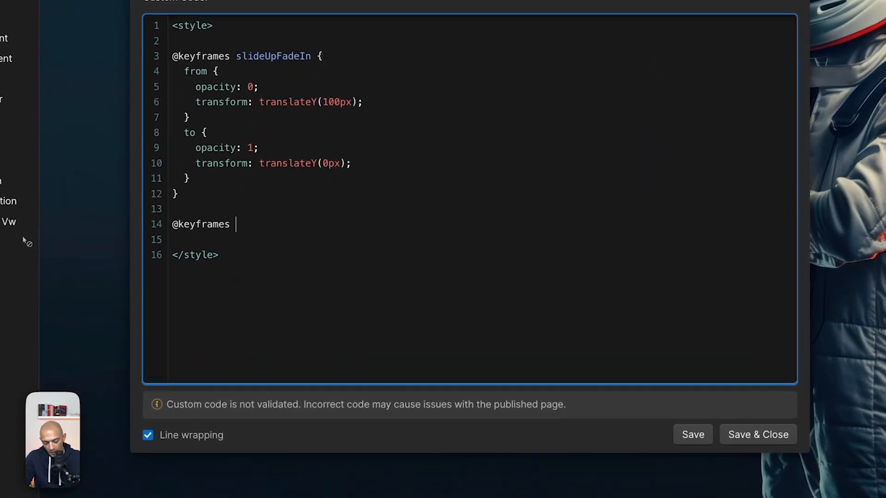
text(highlight)
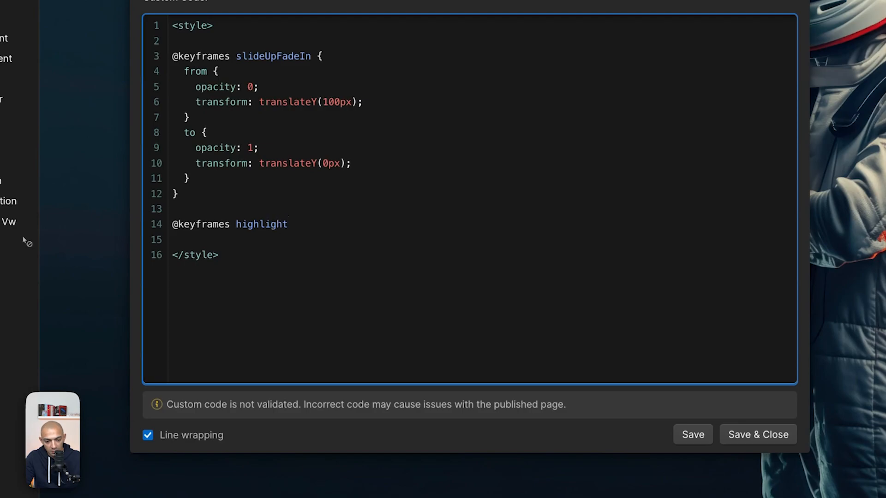
text(This {})
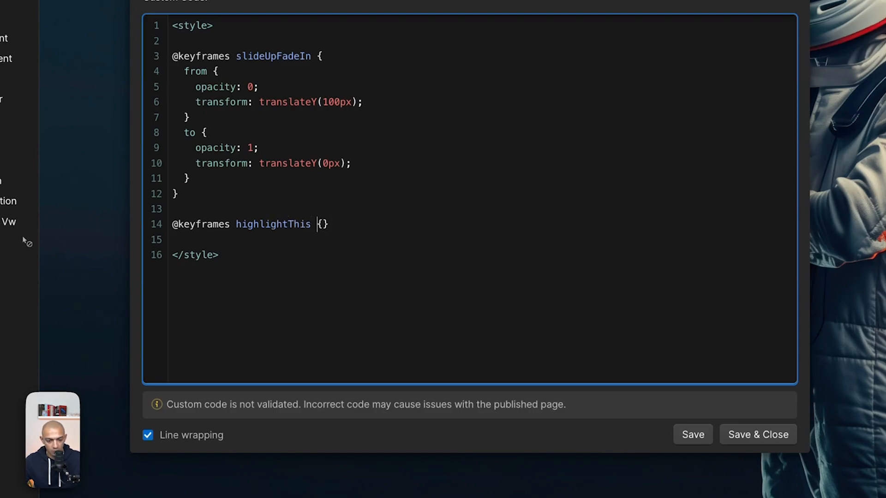
key(Enter)
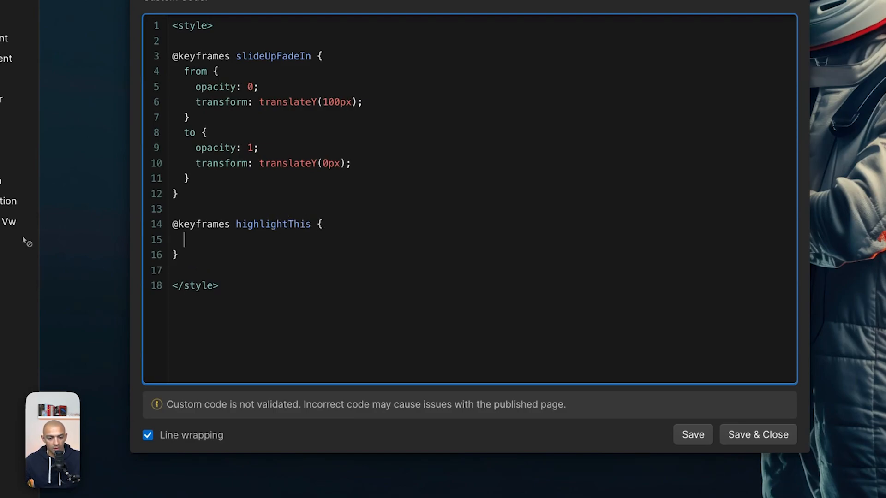
text(from {})
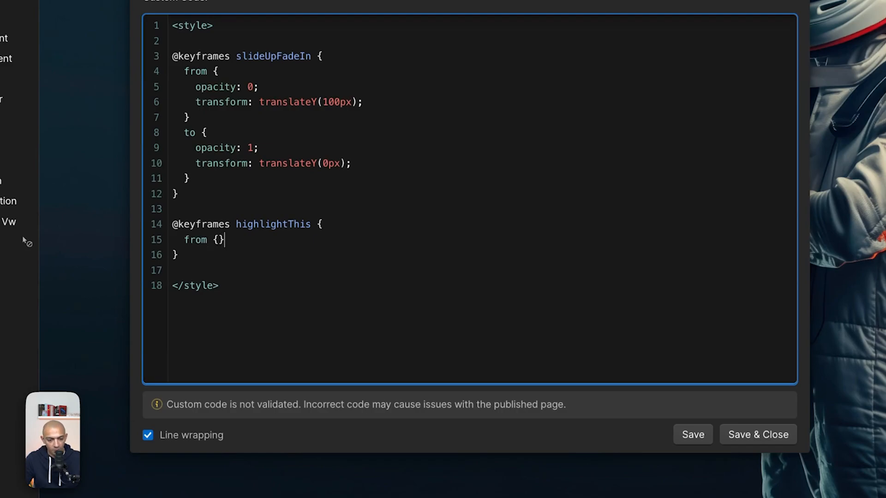
text(width: 0%)
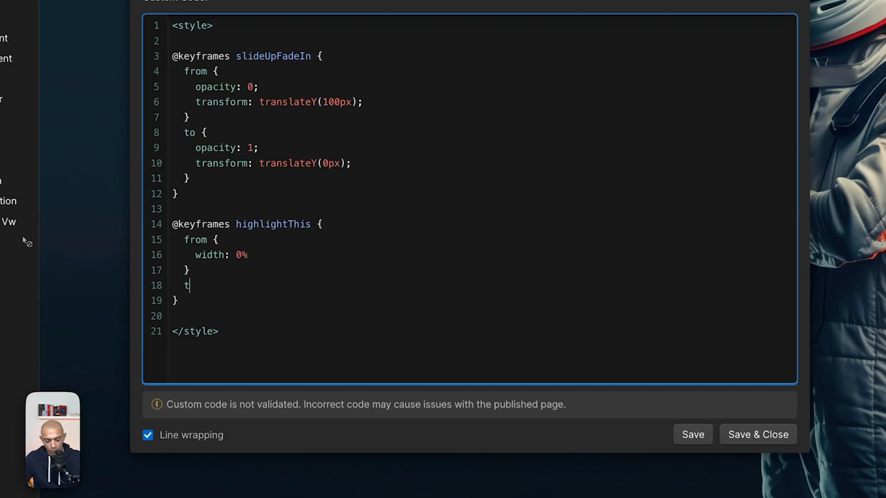
Finish highlightThis with a to state of width 100% and save and close the editor
text(o {)
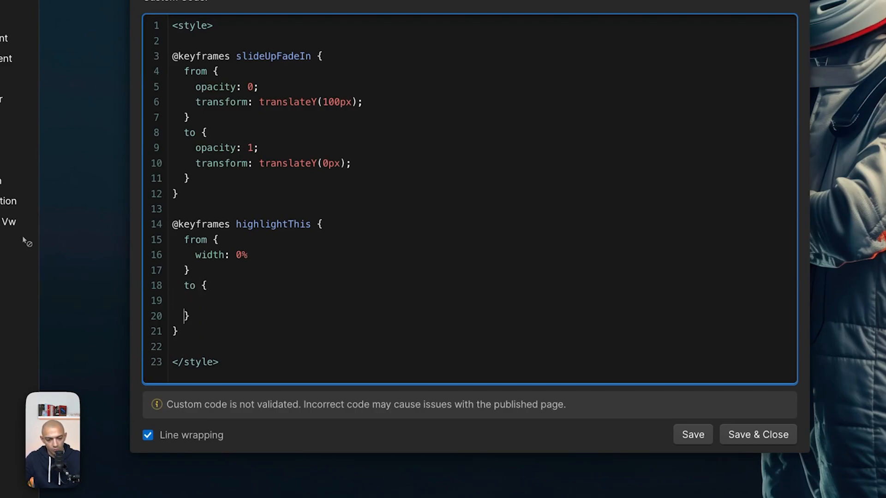
text(width: 1)
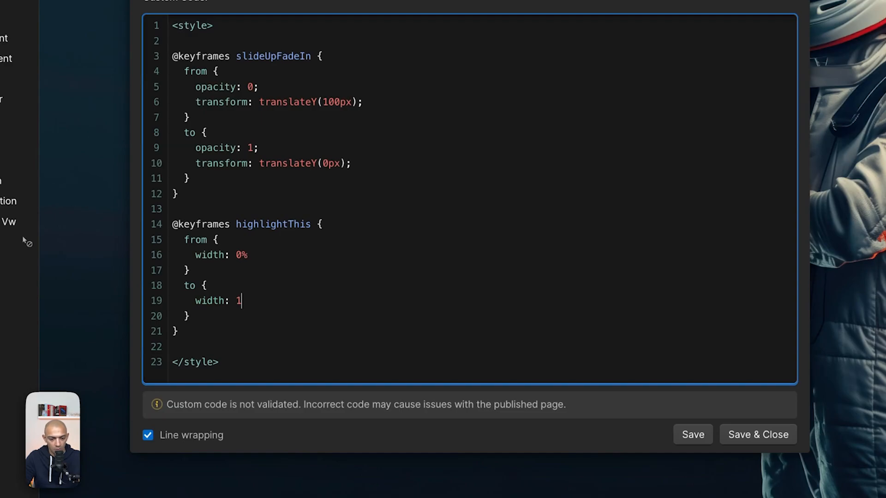
text(00%;)
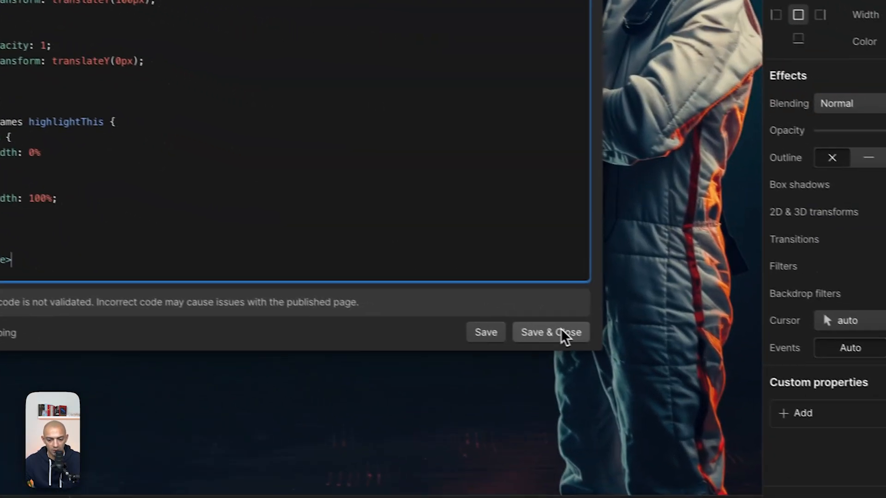
click(550, 332)
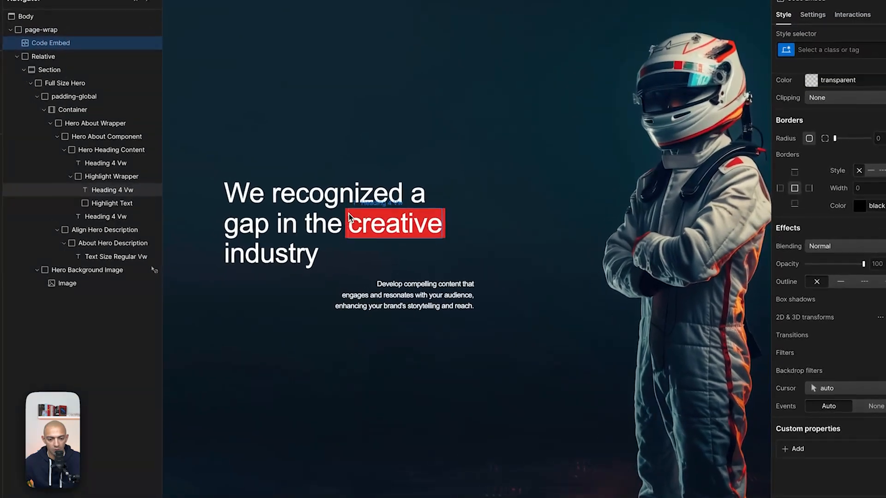
Give the Highlight Text box the custom property animation: highlightThis 1s ease backwards, then start another property
click(109, 203)
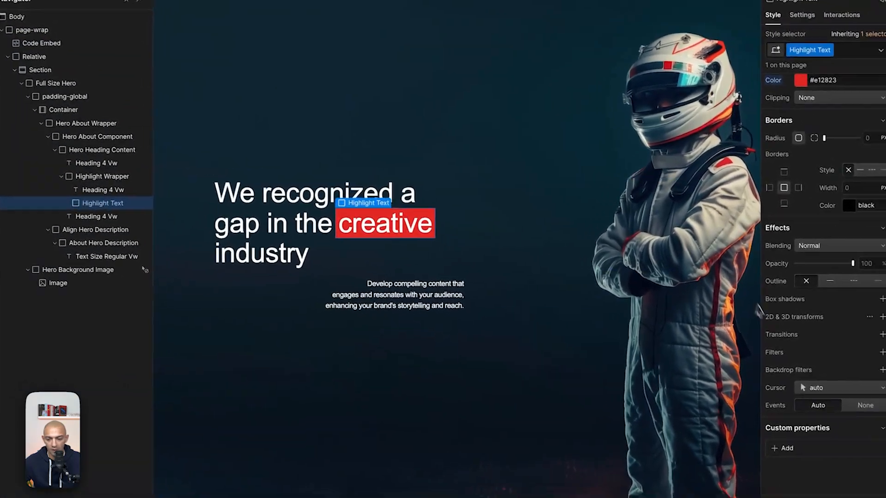
click(782, 448)
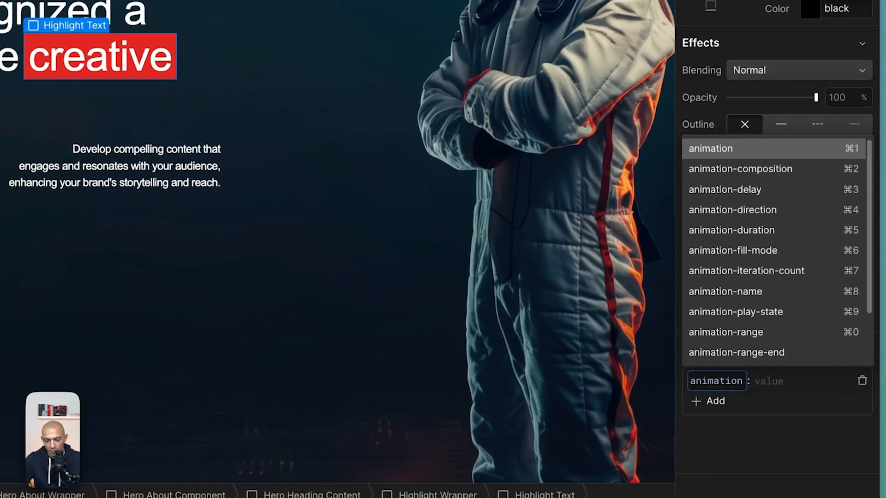
text(highlightThis)
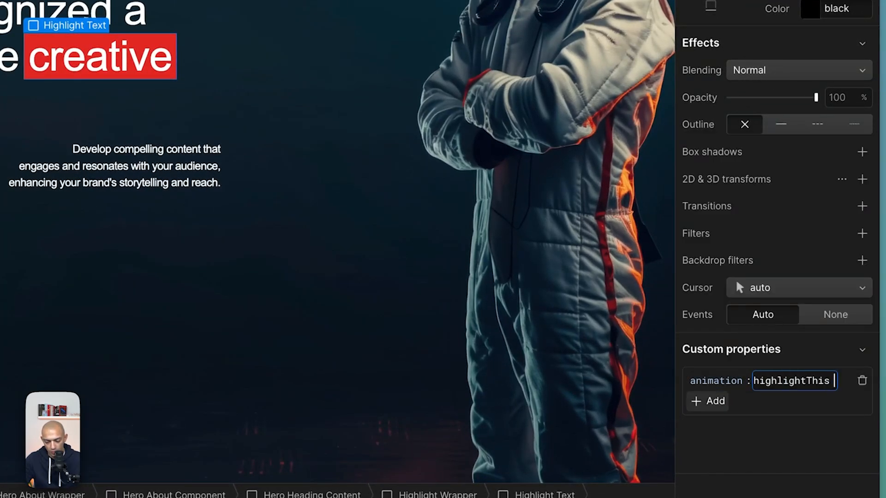
text(0.5)
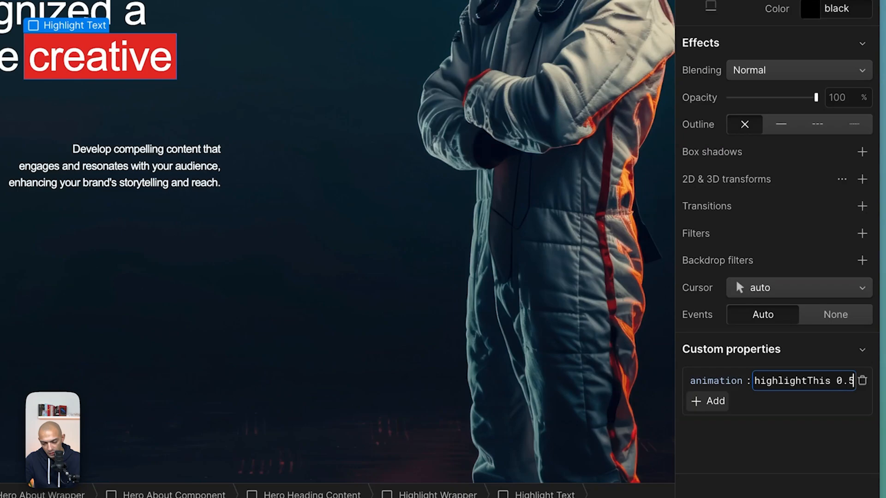
text(1s)
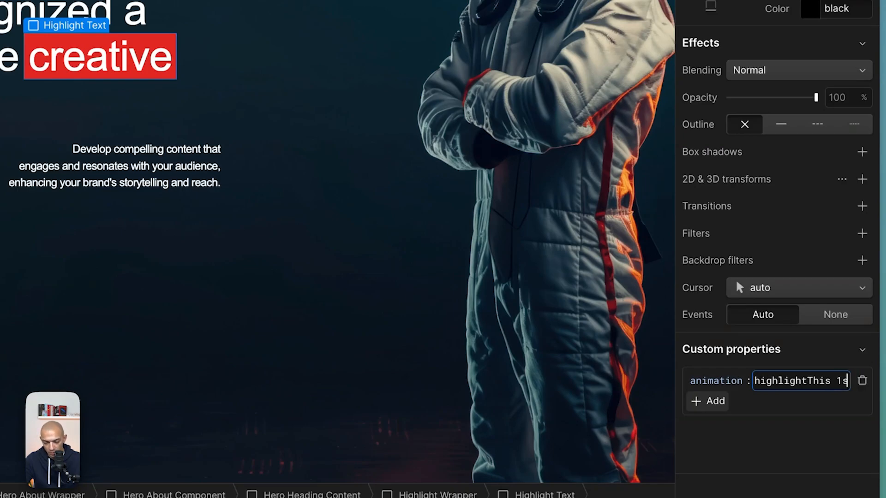
text(ease)
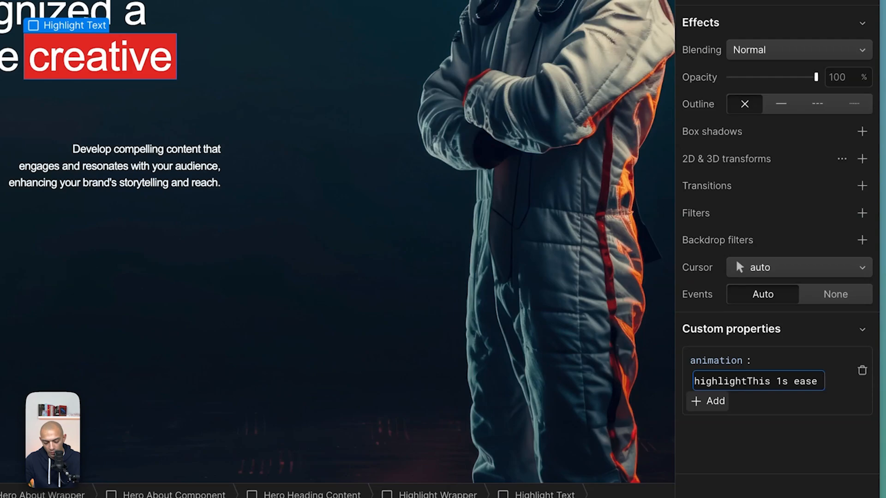
text(backwa)
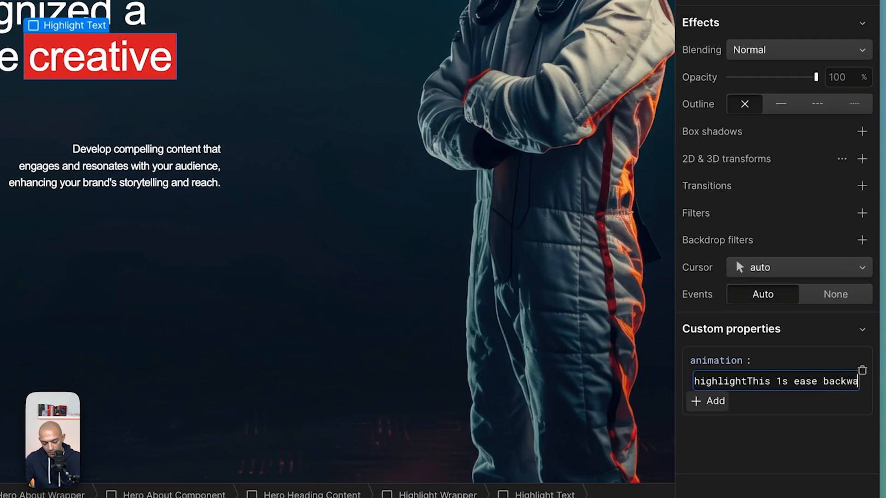
click(708, 401)
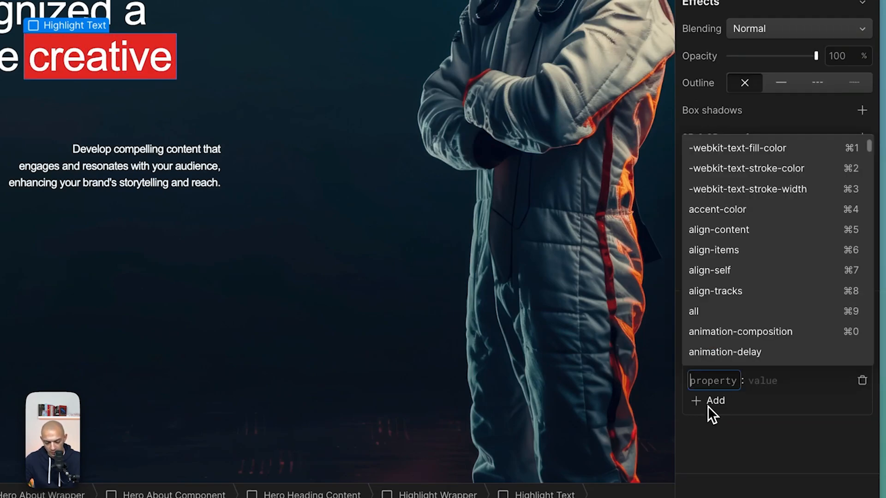